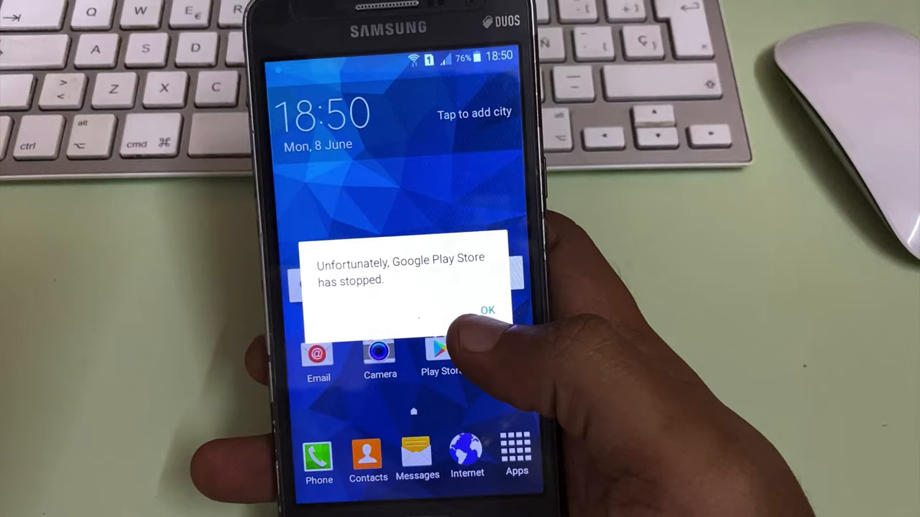
# - Dismiss the 'Google Play Store has stopped' error with OK
pyautogui.click(488, 310)
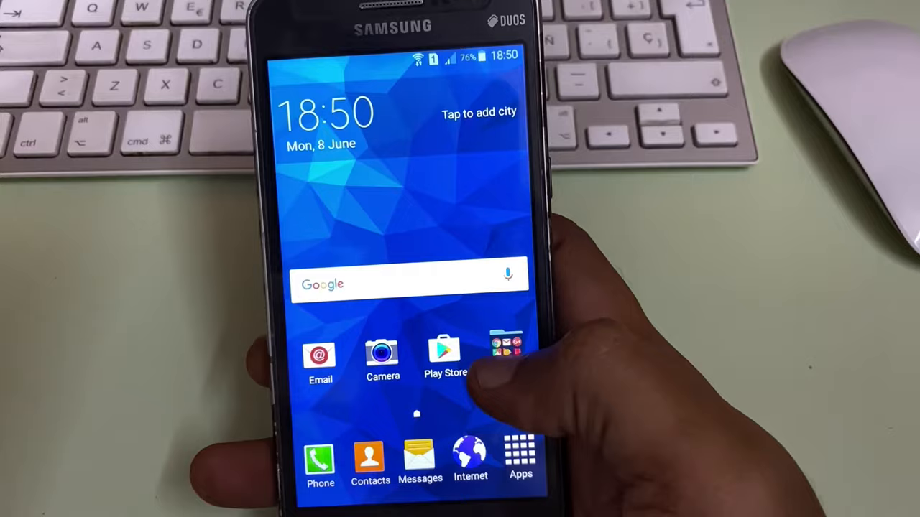
# - Go from the app drawer into Settings to reach Application manager's ALL list
pyautogui.click(444, 352)
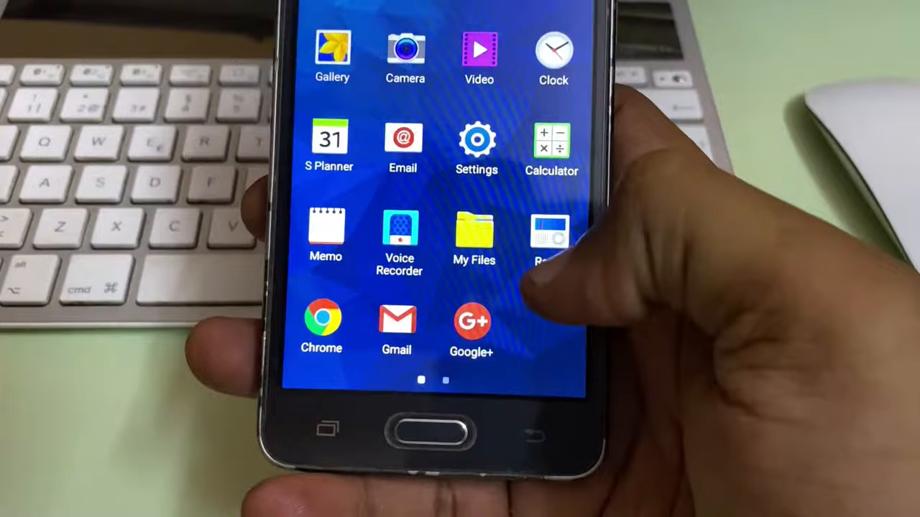
pyautogui.click(477, 138)
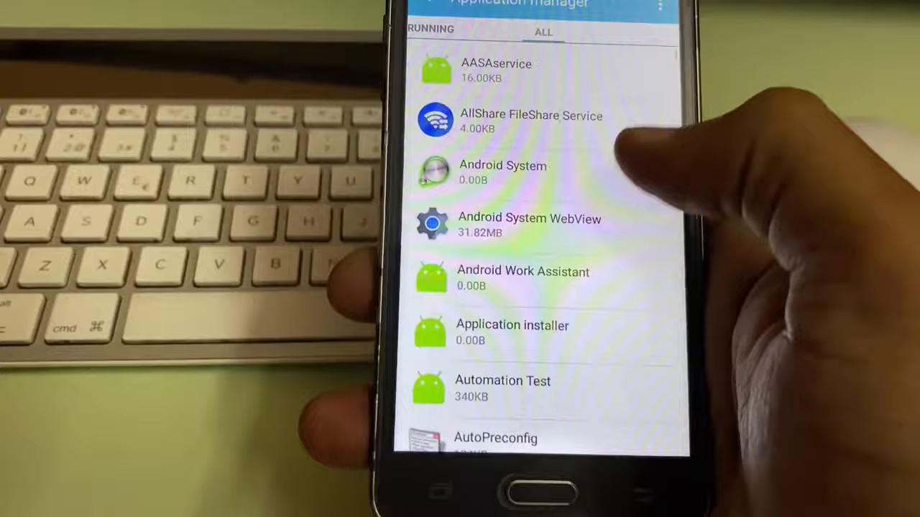
# - Find Google Play Store in the ALL apps list and show its app info page
pyautogui.scroll(-3)
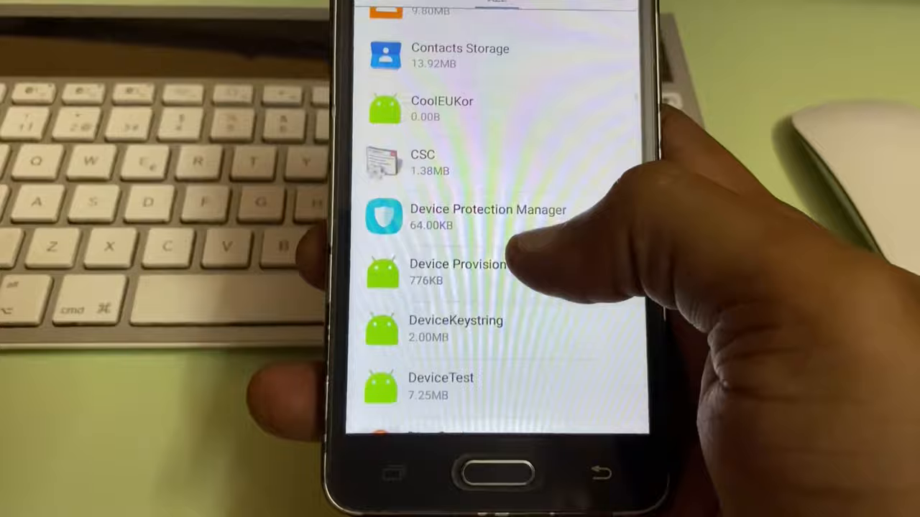
pyautogui.scroll(-3)
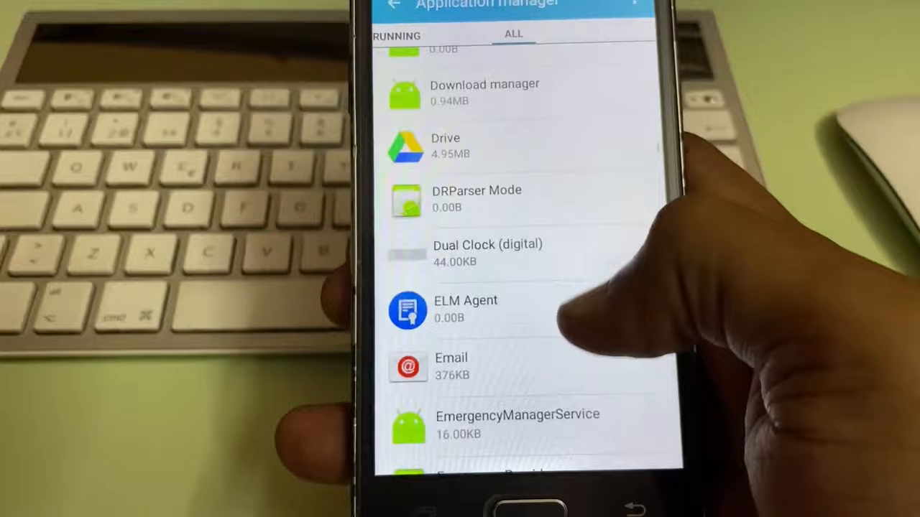
pyautogui.scroll(-3)
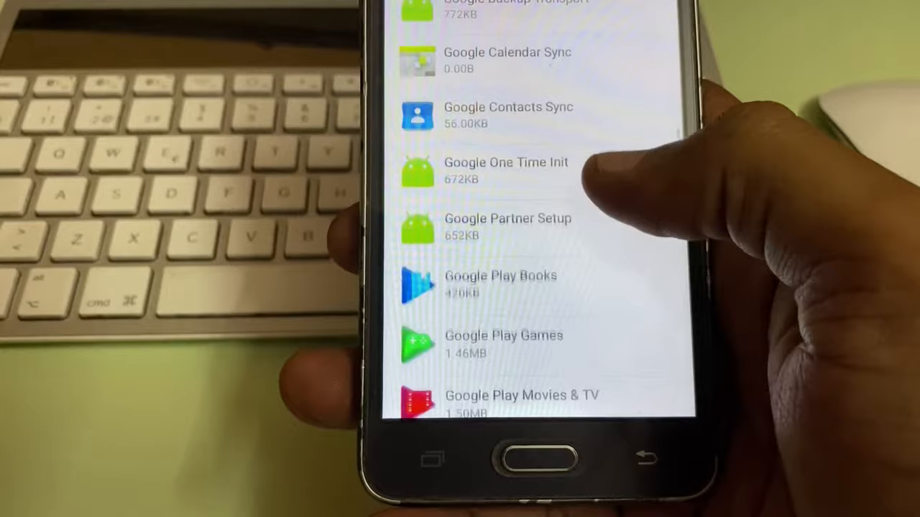
pyautogui.scroll(-3)
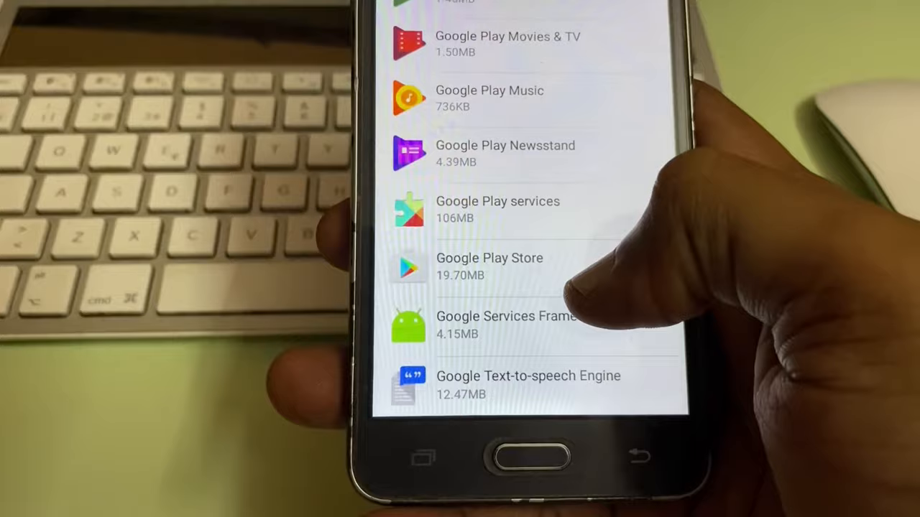
pyautogui.click(489, 266)
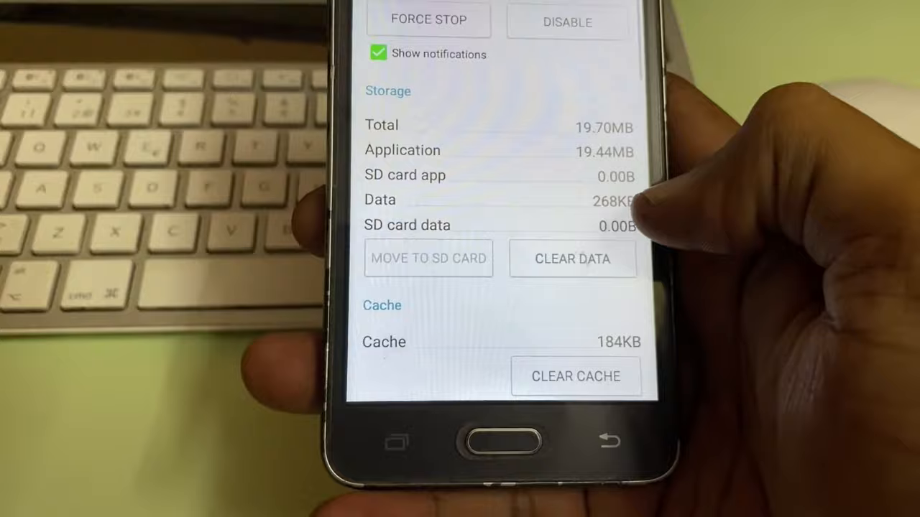
# - Clear Google Play Store's stored data and cache, then return home
pyautogui.click(572, 259)
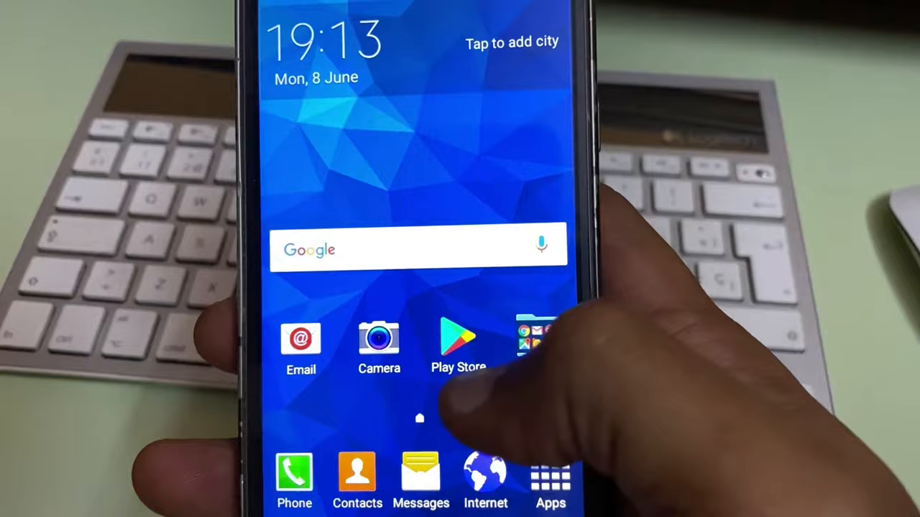
# - Relaunch Google Play Store and reach its Settings page via the side menu
pyautogui.click(458, 343)
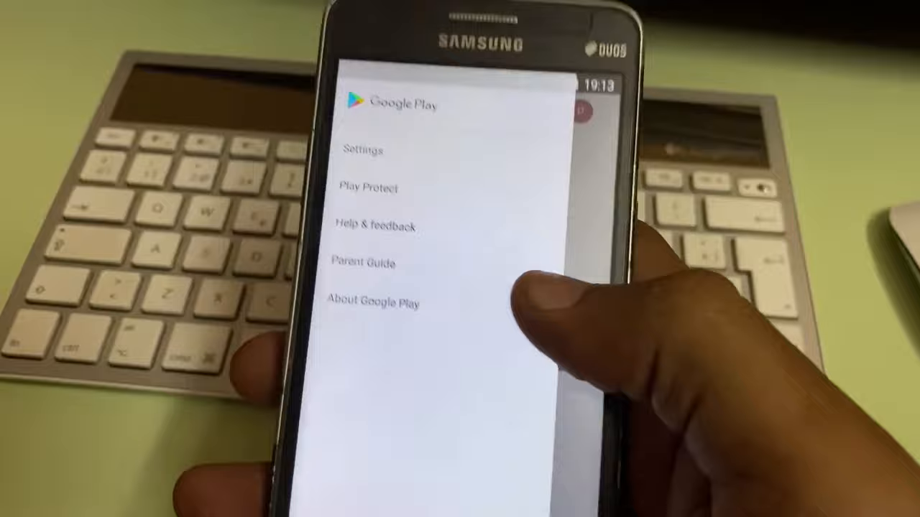
pyautogui.click(362, 151)
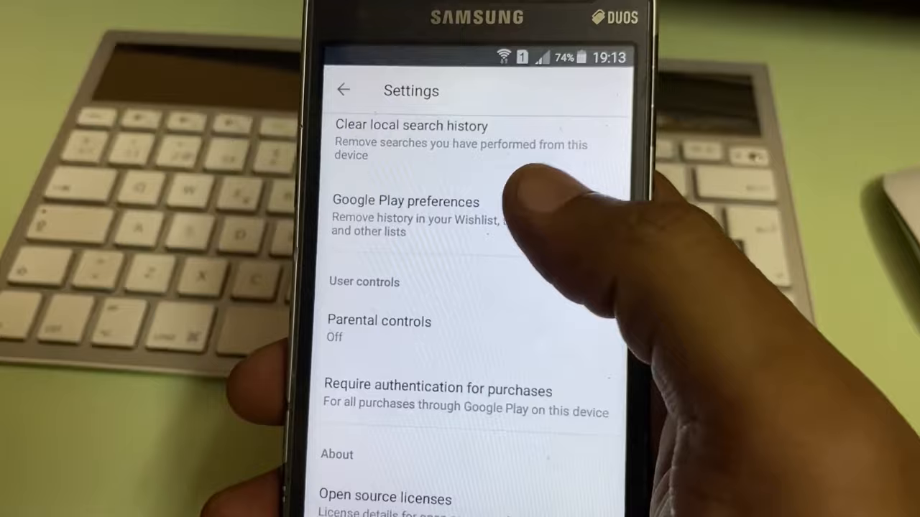